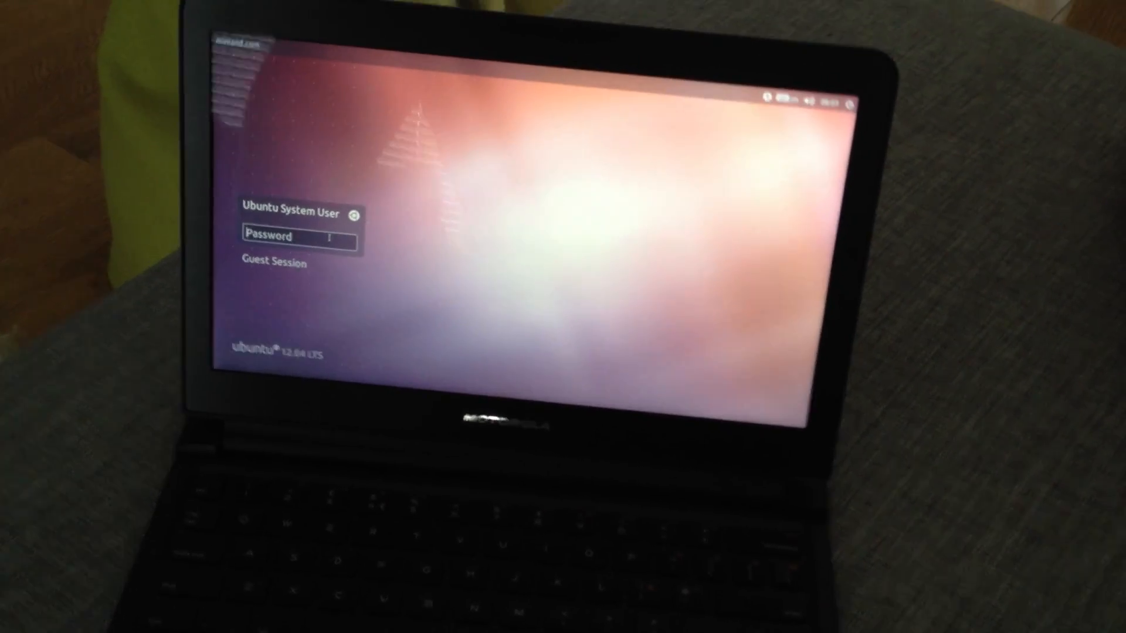
type("password")
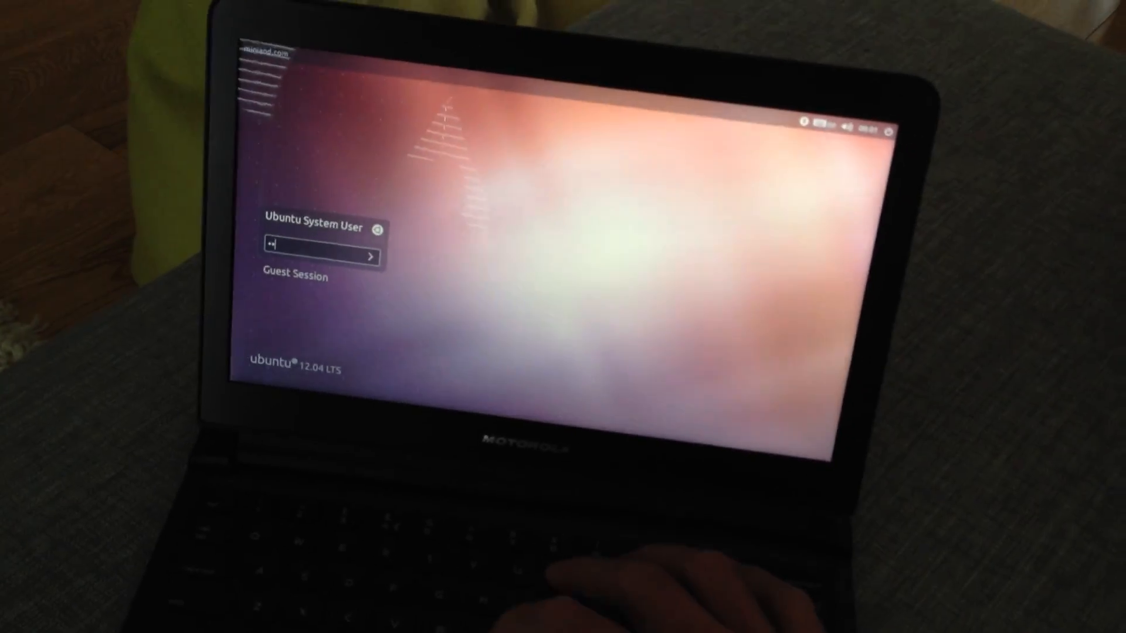